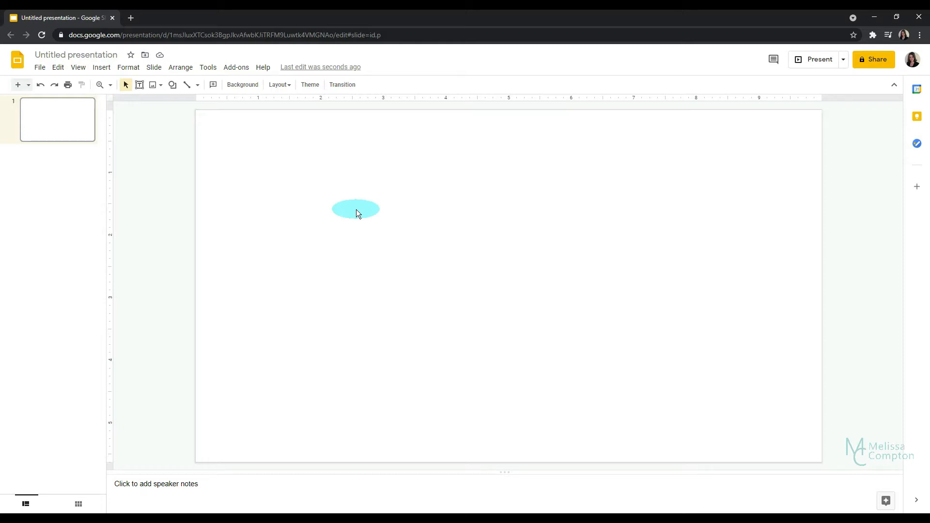
- Insert a text box on the blank slide reading 'Welcome to this presentation'
{"action": "left_click", "coordinate": [100, 66]}
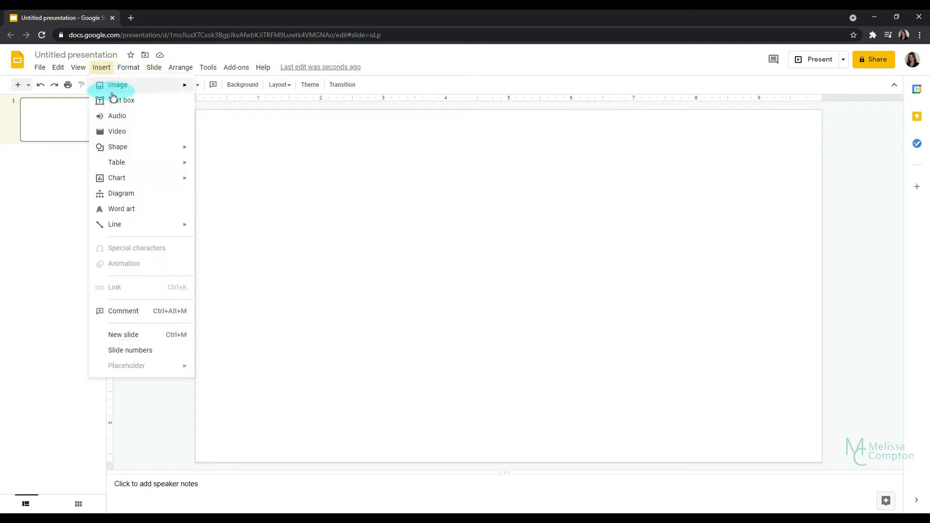
{"action": "left_click", "coordinate": [122, 100]}
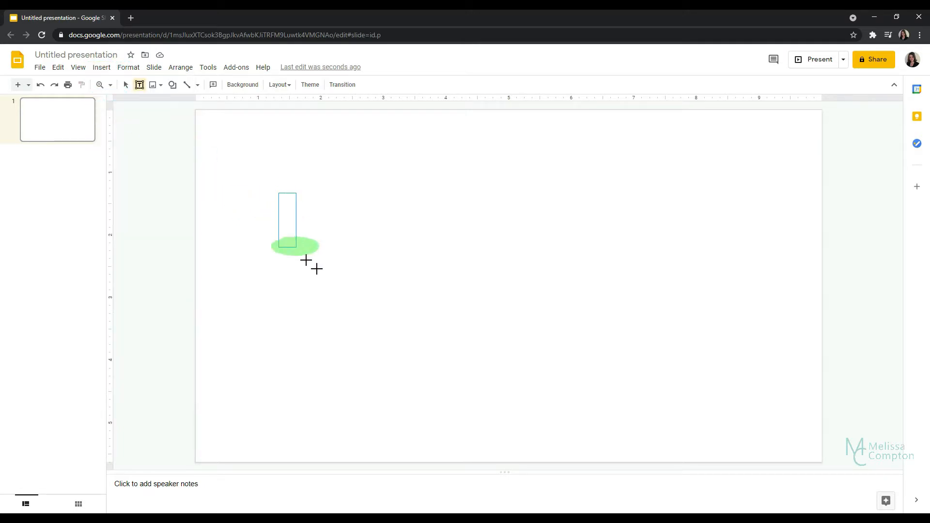
{"action": "type", "text": "W"}
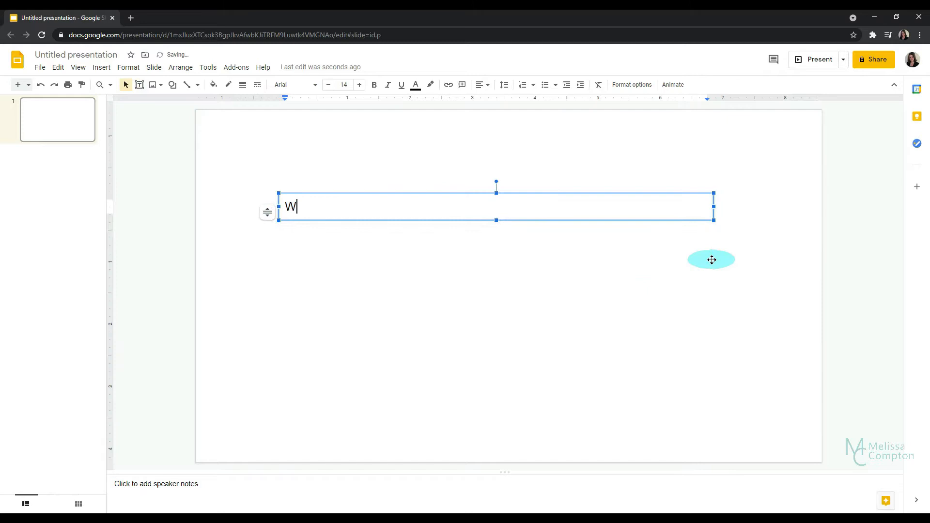
{"action": "type", "text": "elcome to this"}
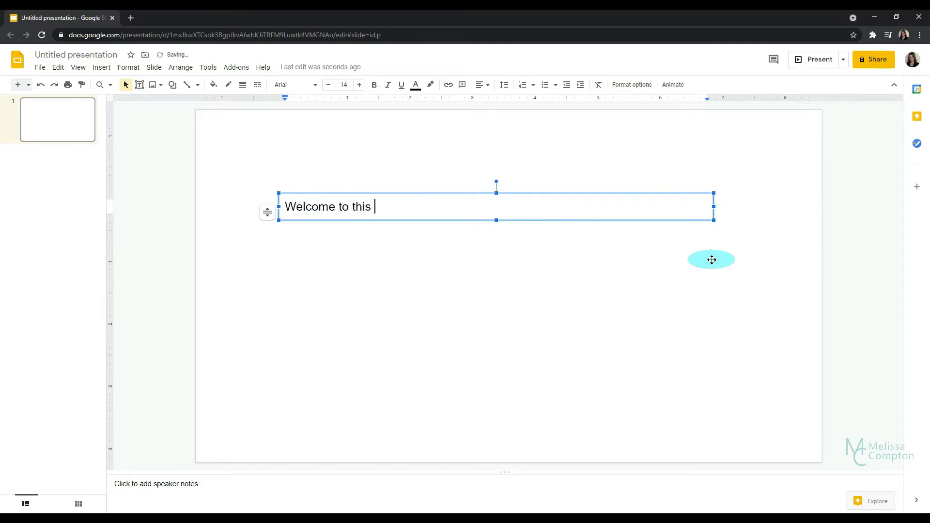
{"action": "type", "text": "presentatoi"}
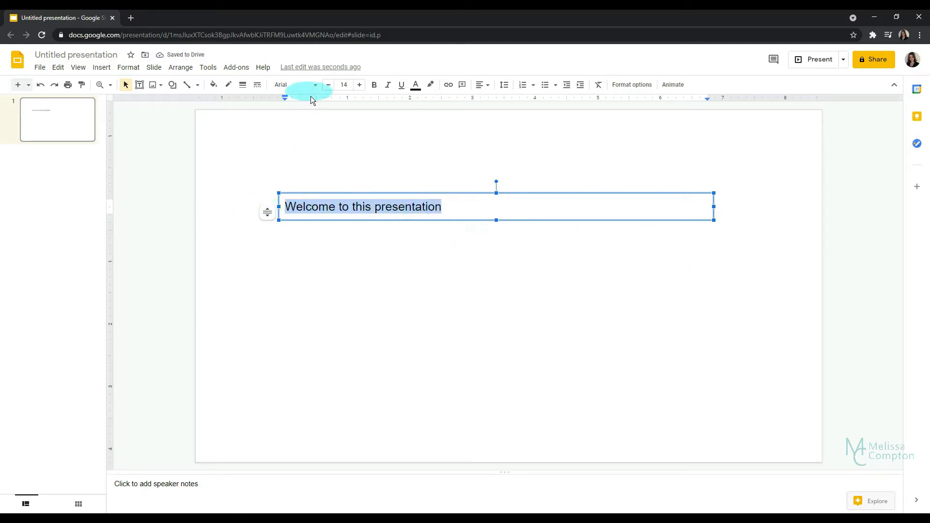
- Enlarge the welcome text to size 60 and centre-align it
{"action": "left_click", "coordinate": [343, 84]}
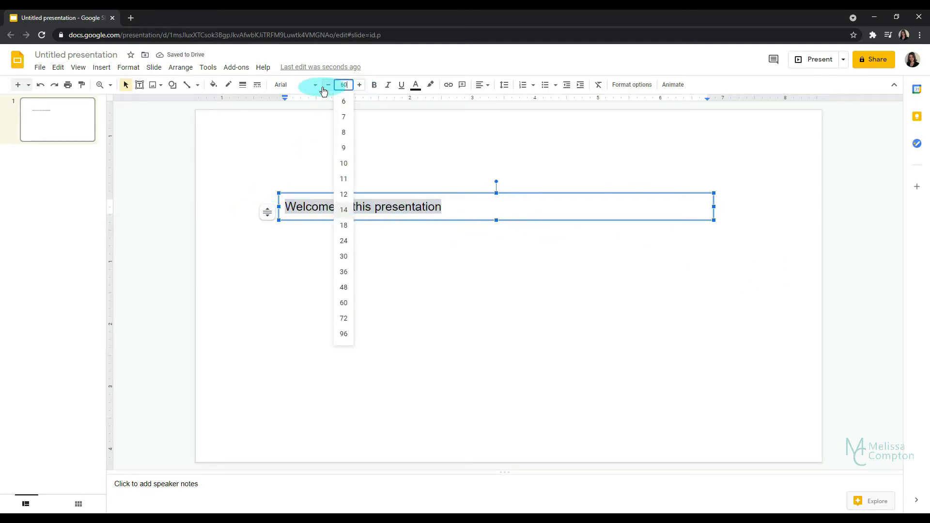
{"action": "left_click", "coordinate": [344, 302]}
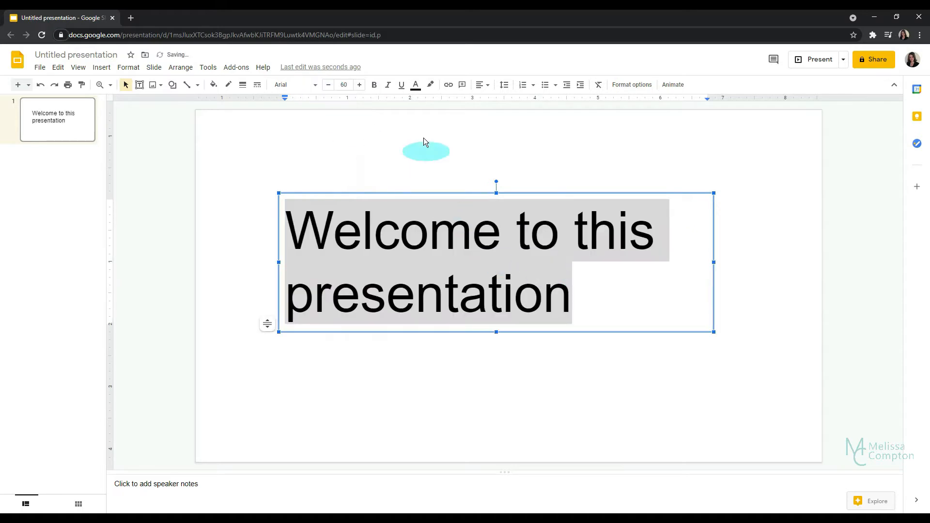
{"action": "left_click", "coordinate": [481, 84]}
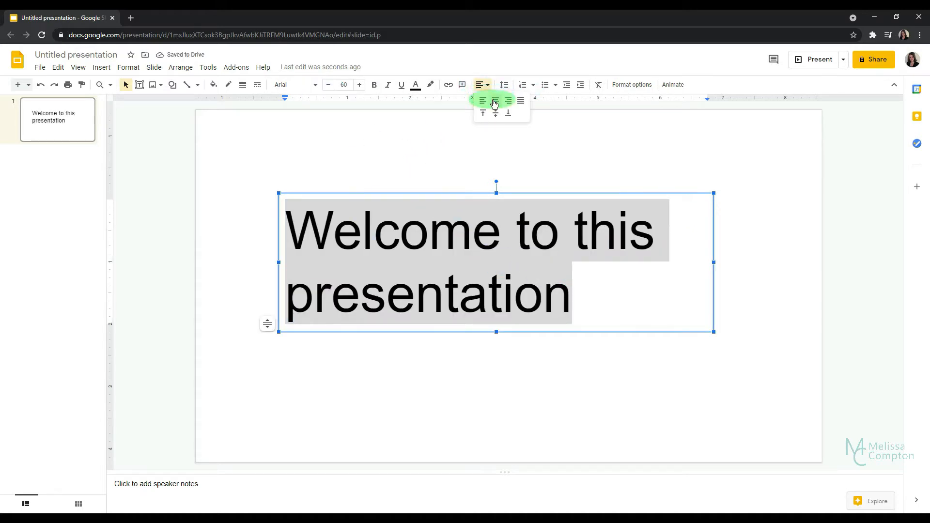
{"action": "left_click", "coordinate": [495, 100]}
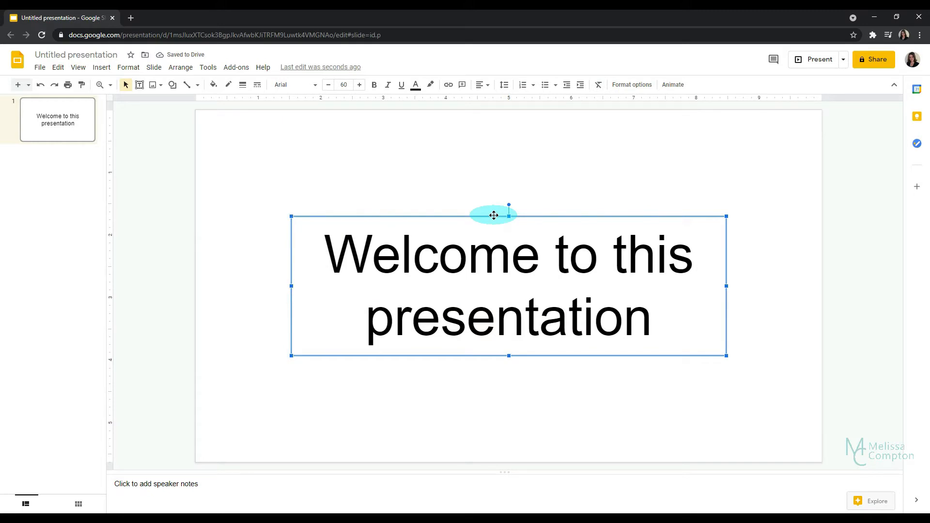
{"action": "mouse_move", "coordinate": [101, 67]}
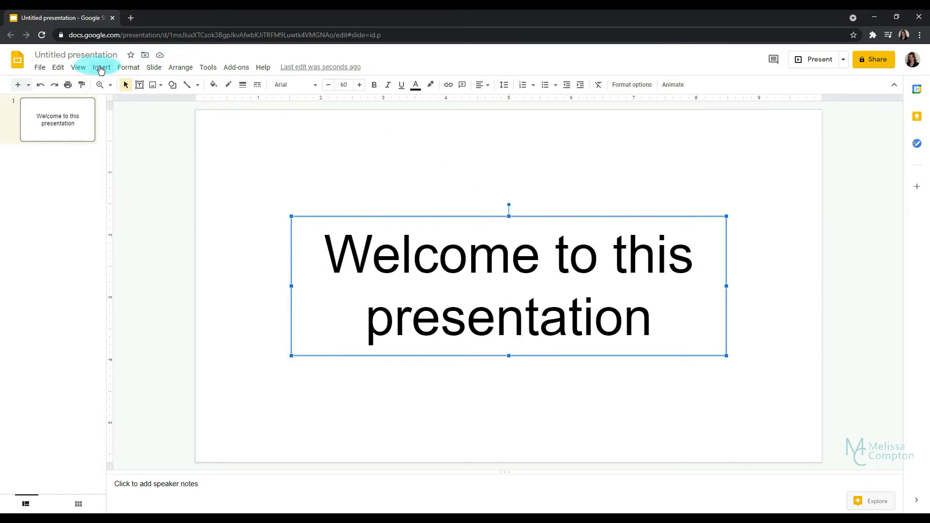
- Upload the clouds image from the computer so it fills the slide
{"action": "left_click", "coordinate": [101, 67]}
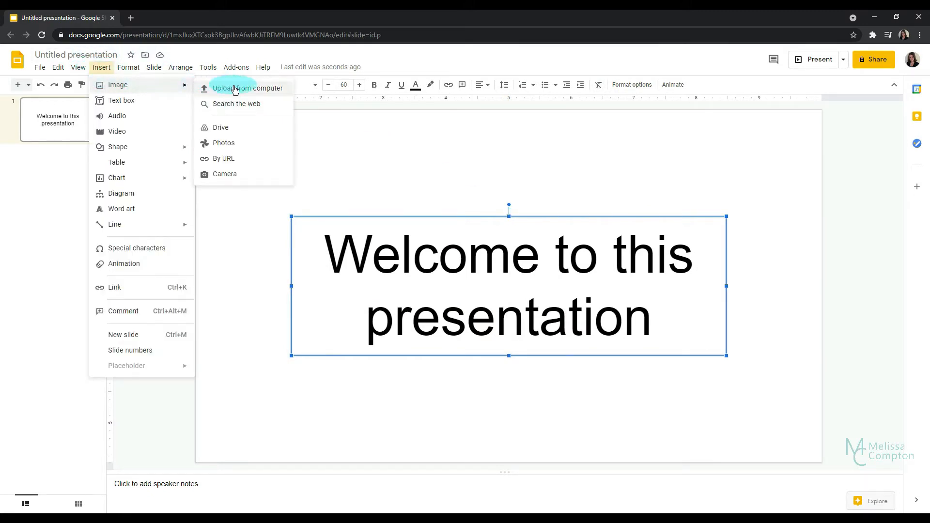
{"action": "left_click", "coordinate": [248, 88]}
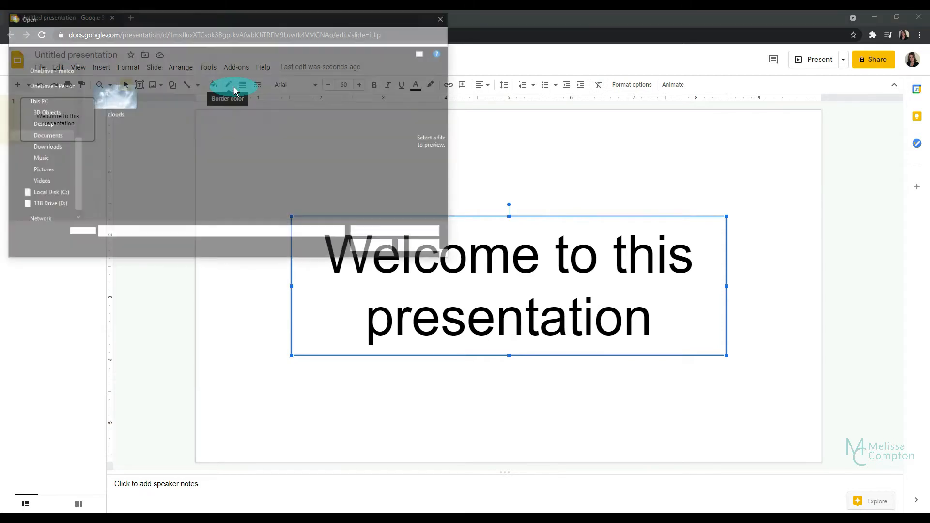
{"action": "left_click", "coordinate": [113, 80]}
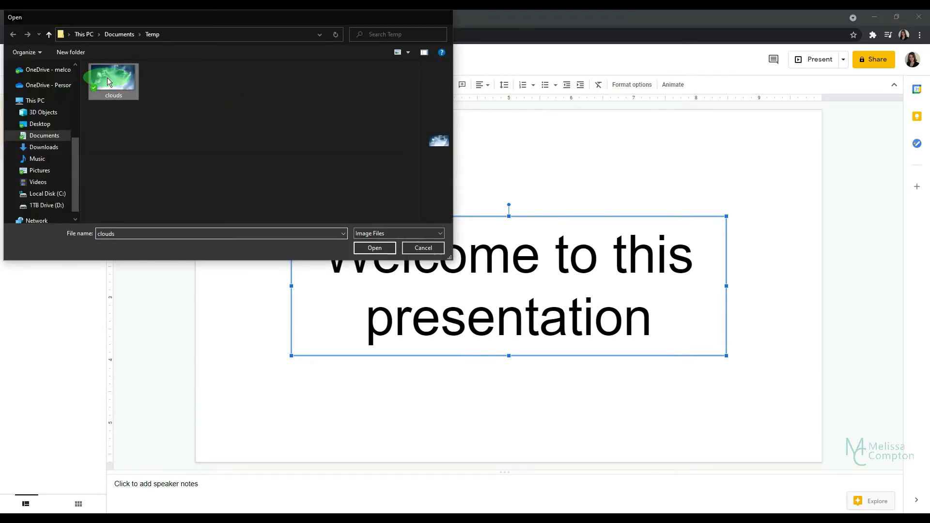
{"action": "left_click", "coordinate": [374, 248]}
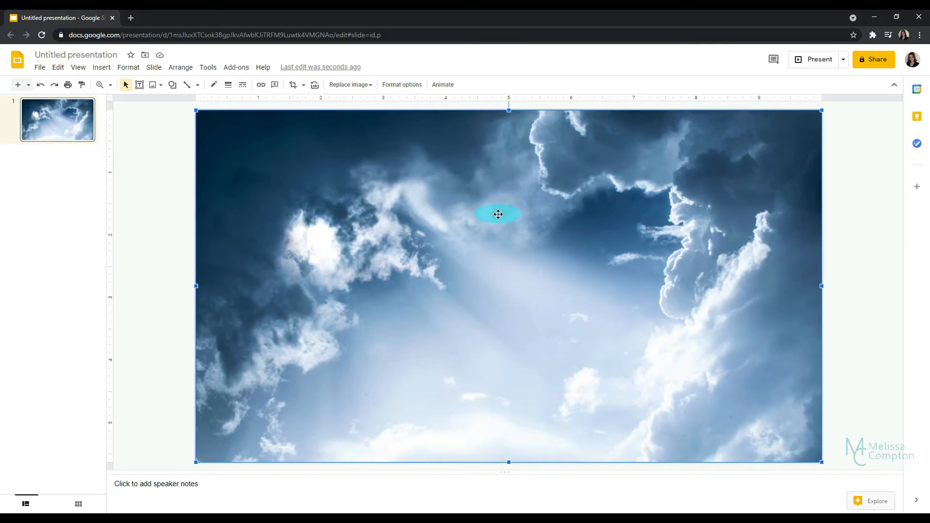
- Send the clouds photo to the back so the welcome text shows on top
{"action": "left_click", "coordinate": [180, 67]}
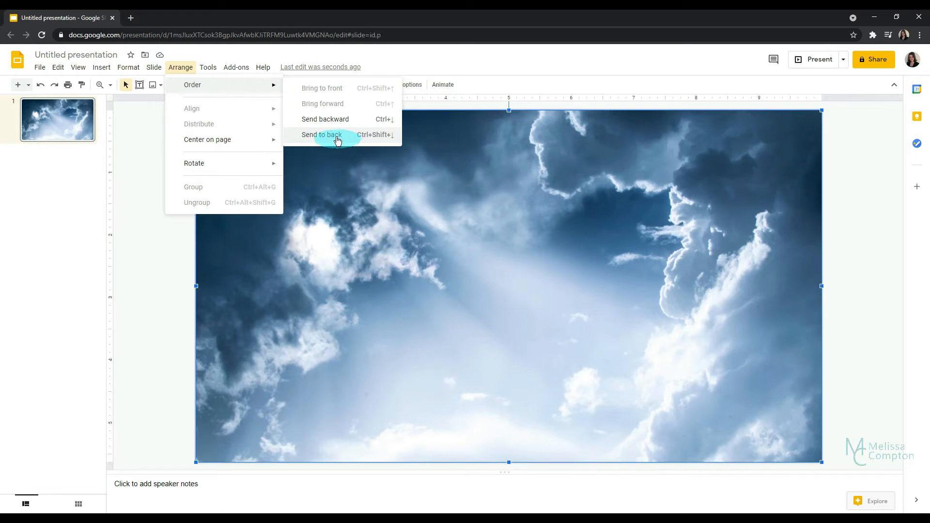
{"action": "left_click", "coordinate": [322, 135]}
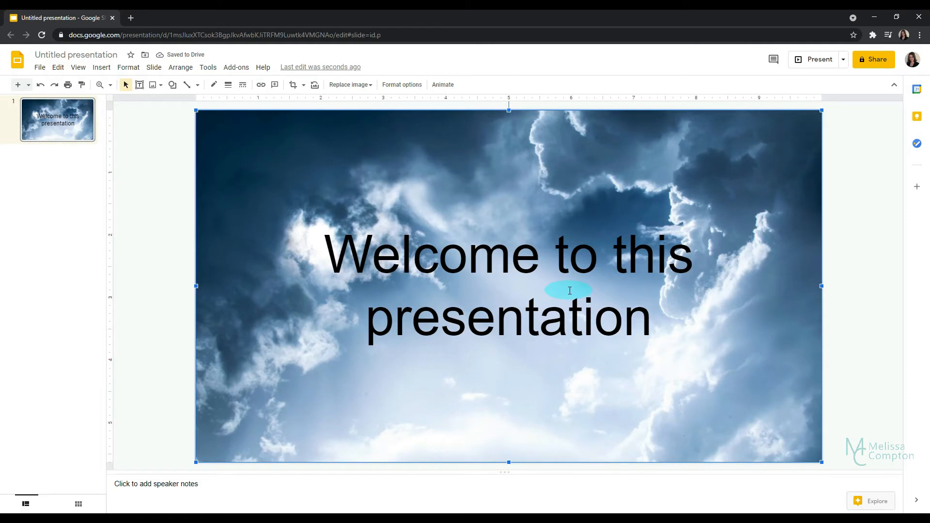
{"action": "mouse_move", "coordinate": [482, 293]}
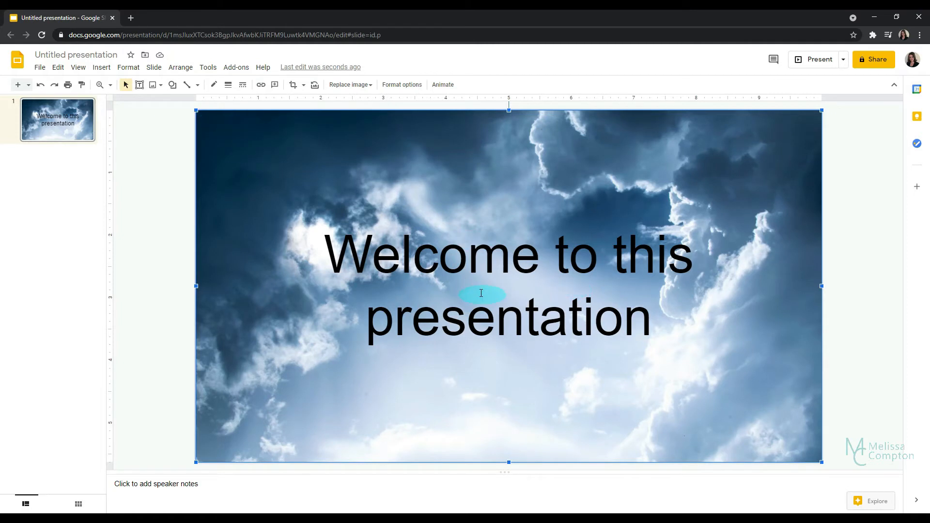
{"action": "double_click", "coordinate": [481, 294]}
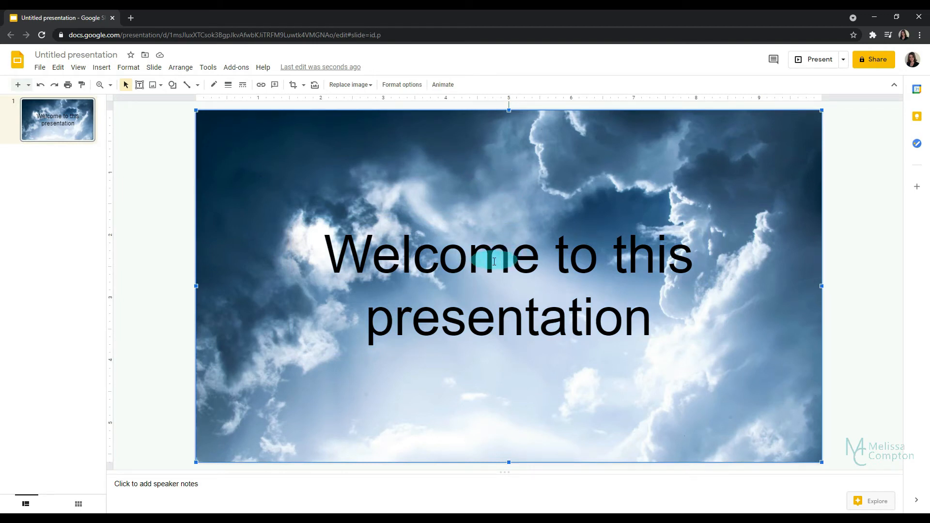
- Delete the old text box and type 'Welcome to this presentation' in a new one
{"action": "key", "text": "Delete"}
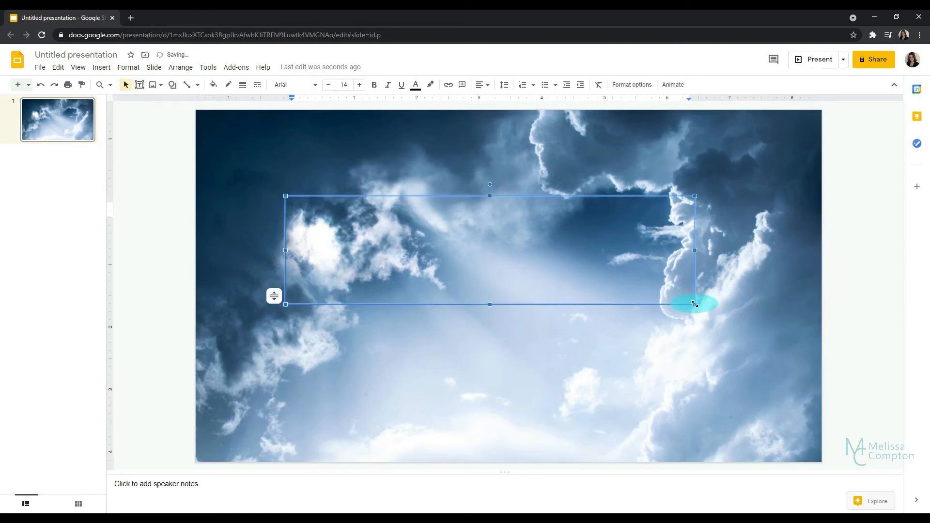
{"action": "type", "text": "Welcome to"}
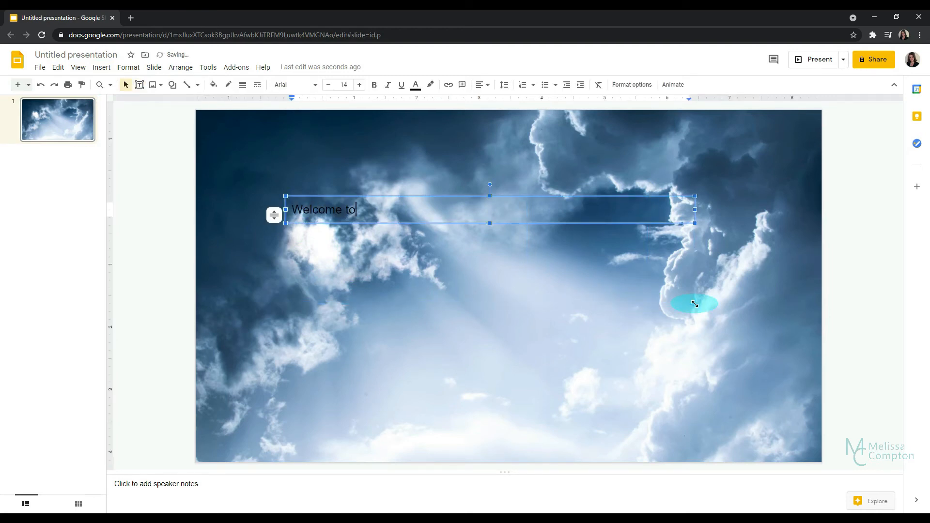
{"action": "type", "text": "this presentati"}
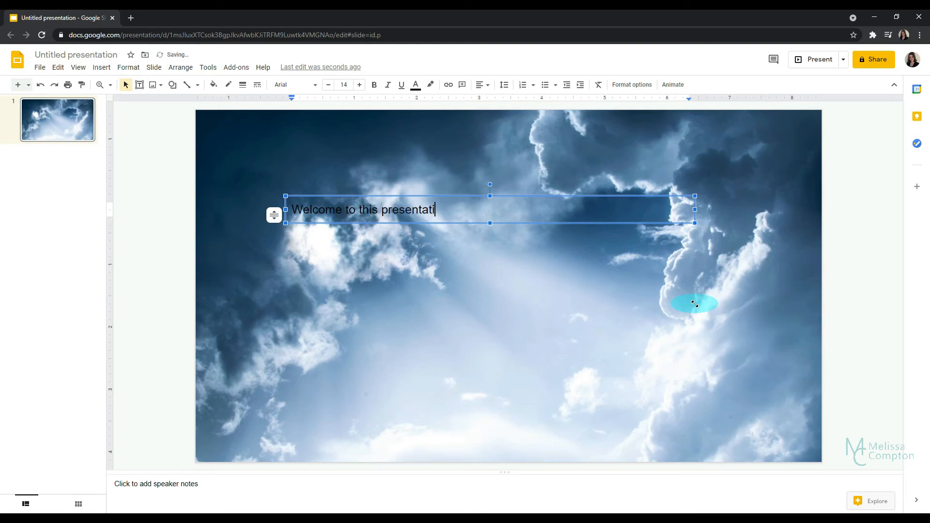
{"action": "type", "text": "on"}
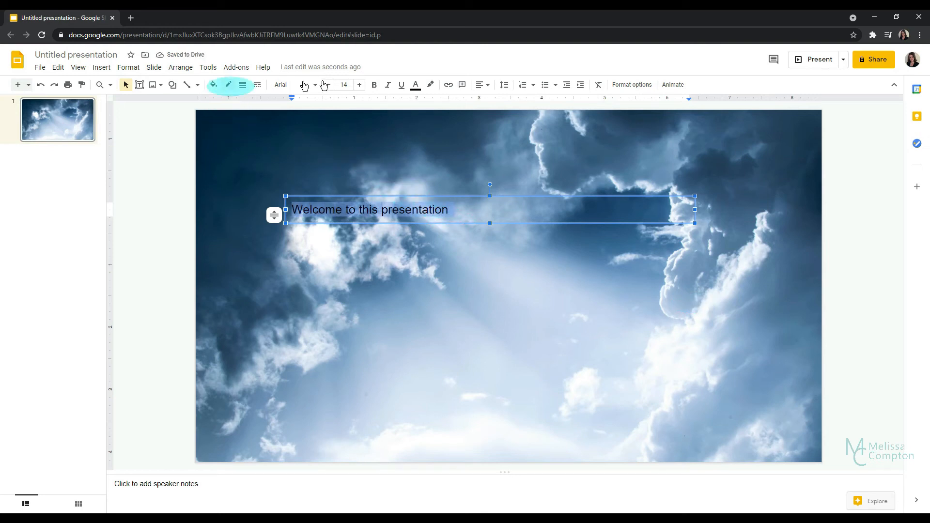
- Set the new welcome text to size 60, centre it, and deselect to view the slide
{"action": "left_click", "coordinate": [343, 84]}
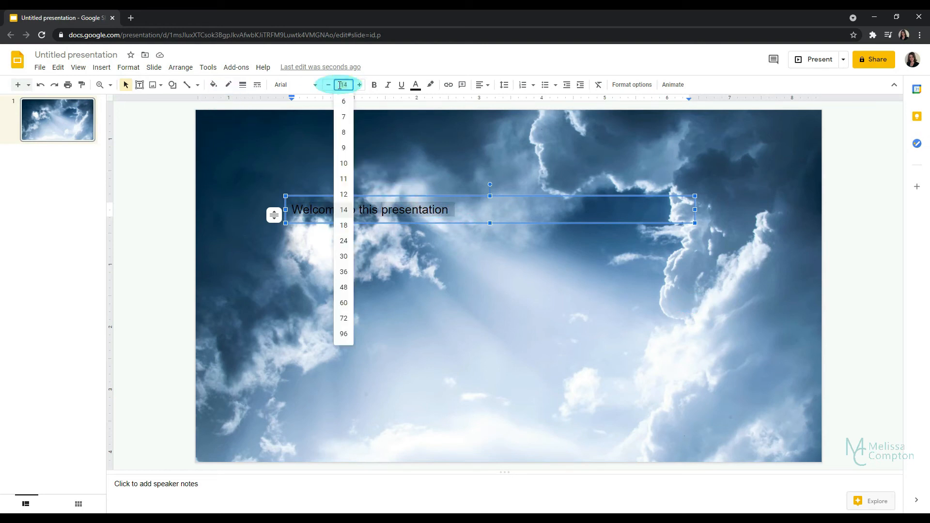
{"action": "left_click", "coordinate": [343, 302]}
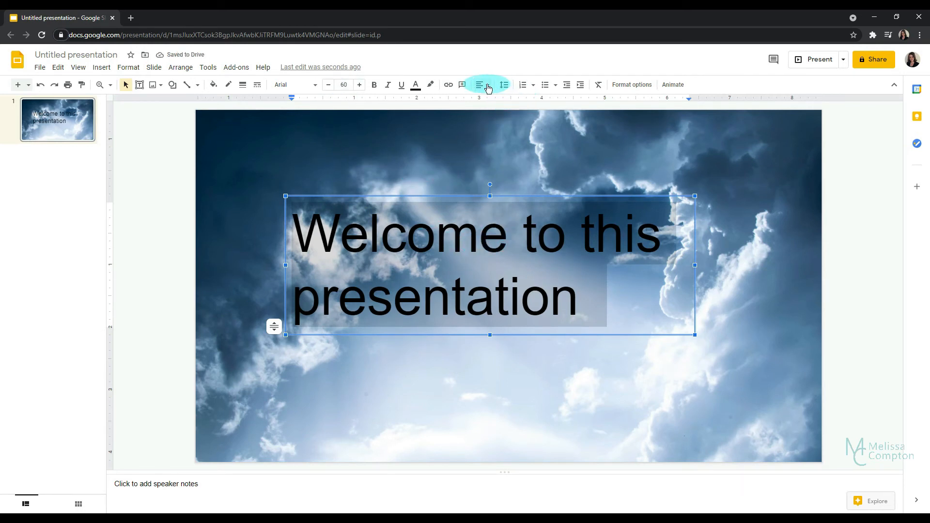
{"action": "left_click", "coordinate": [479, 84]}
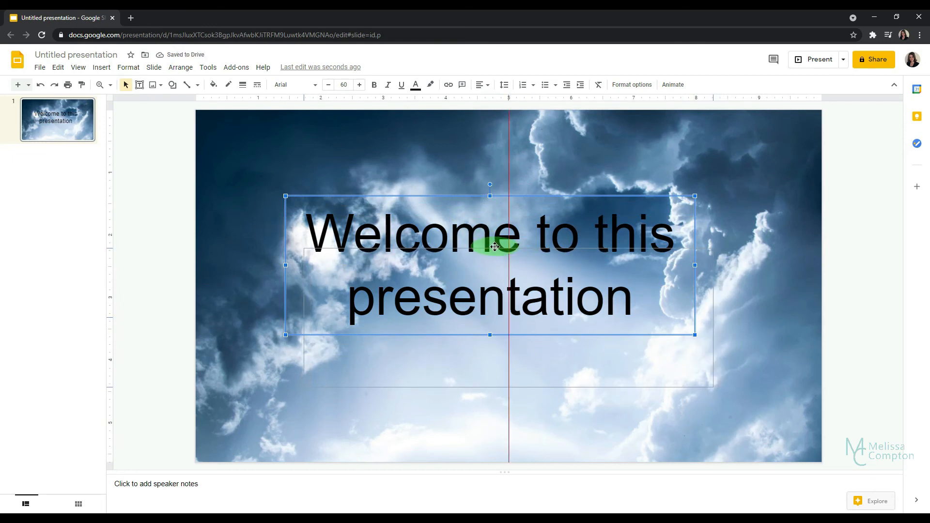
{"action": "left_click", "coordinate": [471, 174]}
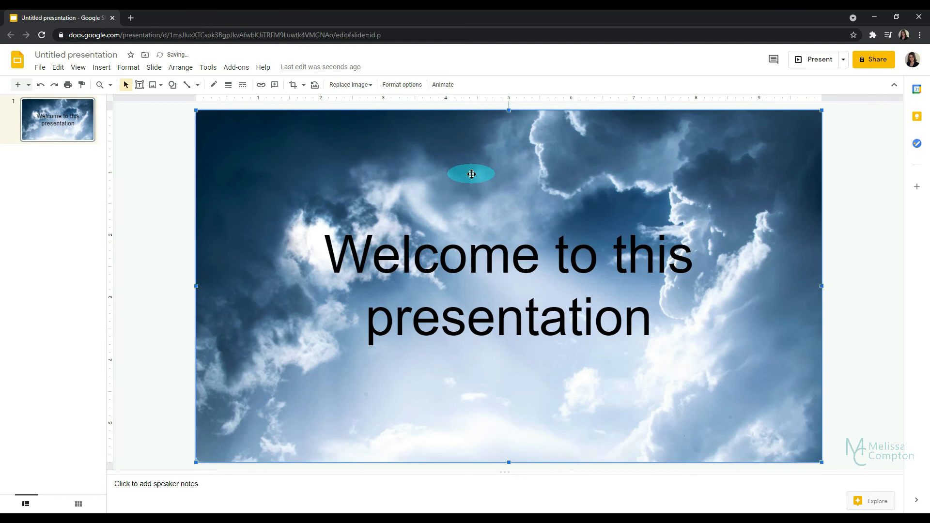